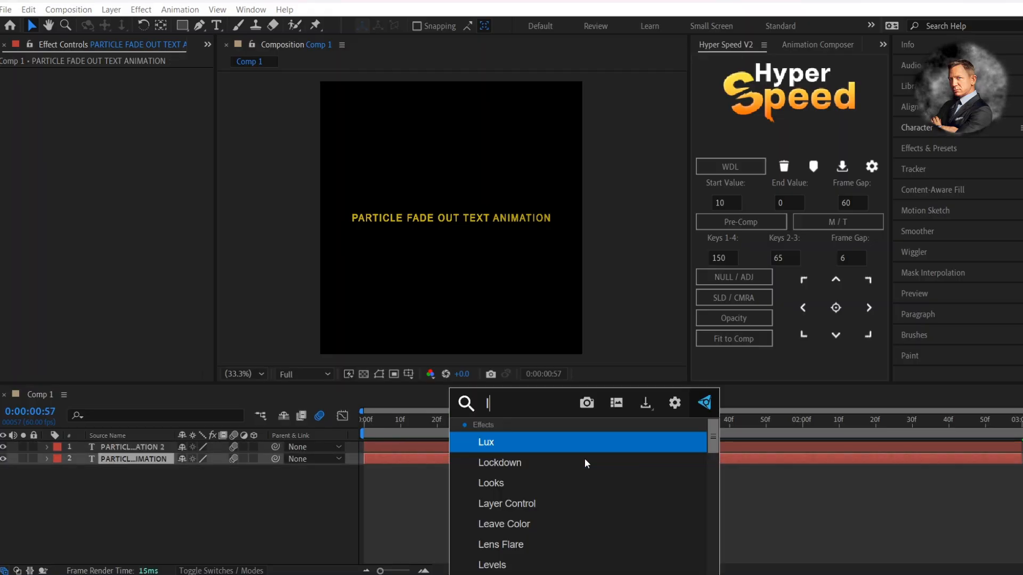
Apply Linear Wipe to the PARTICLE FADE OUT TEXT ANIMATION layer and set Transition Completion.
text(linea)
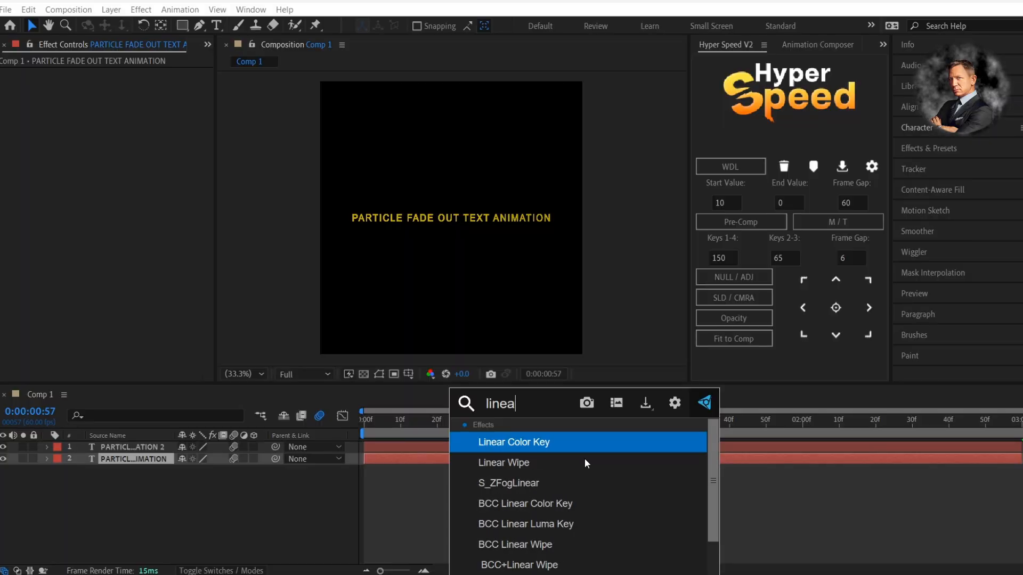
double_click(503, 462)
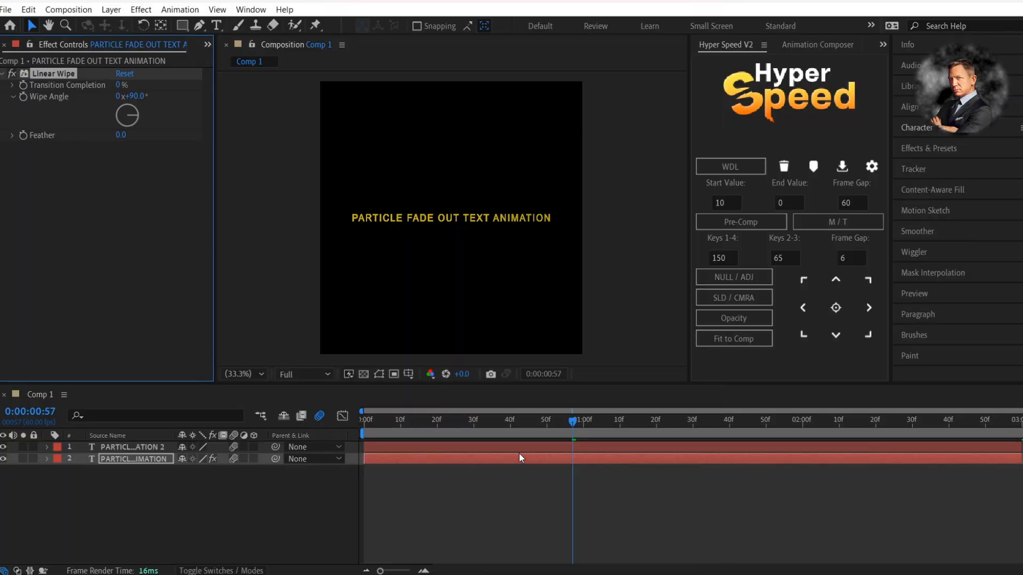
click(46, 459)
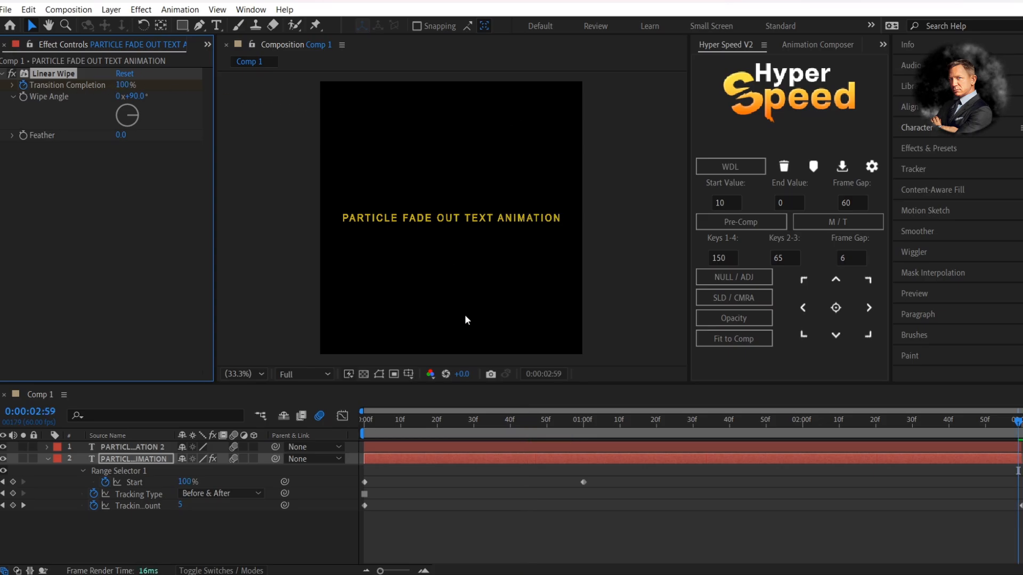
click(46, 458)
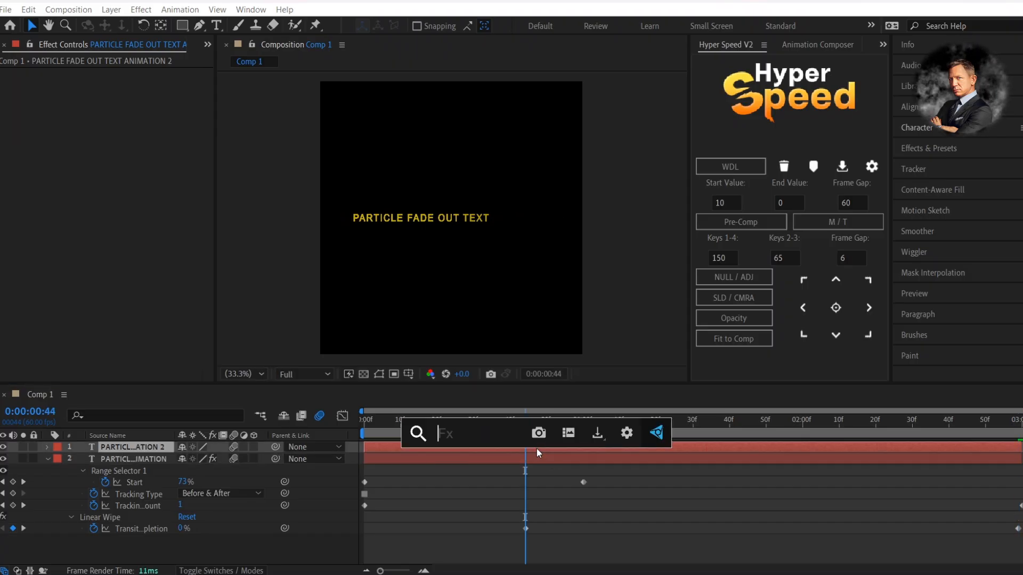
Apply CC Composite and CC Particle Systems II to the duplicate text layer, revealing Producer settings.
text(cc comp)
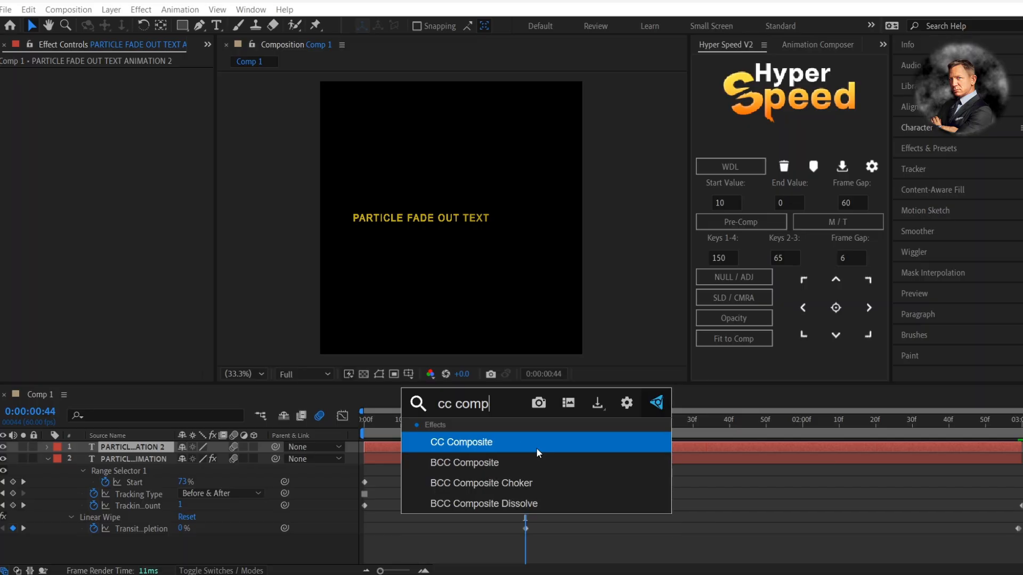
click(461, 442)
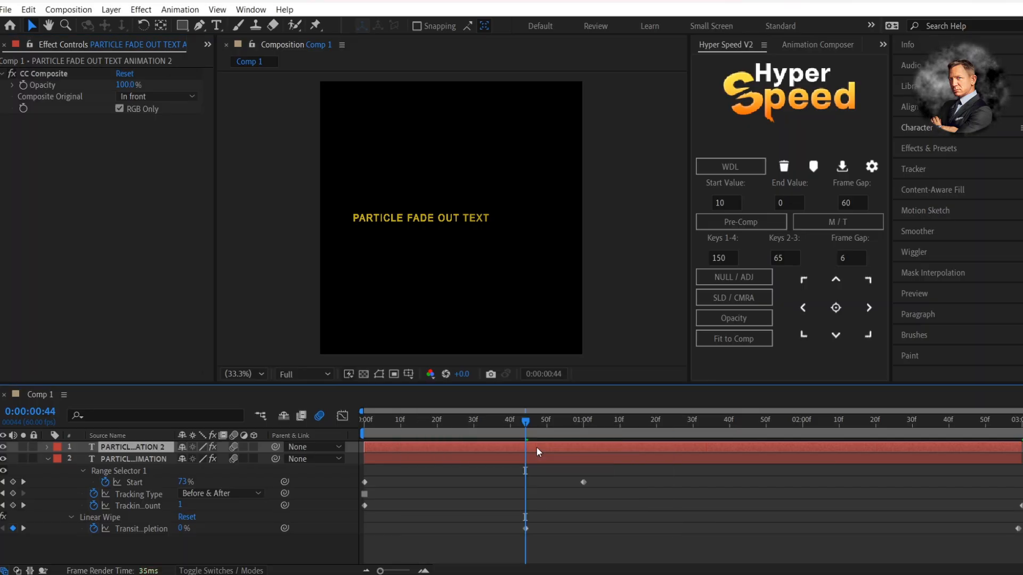
text(p)
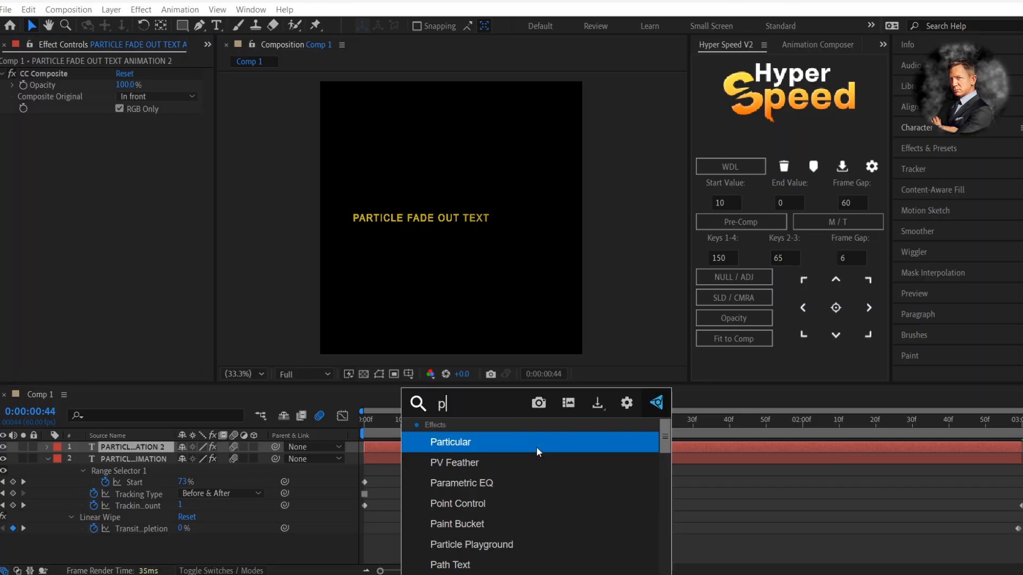
text(art)
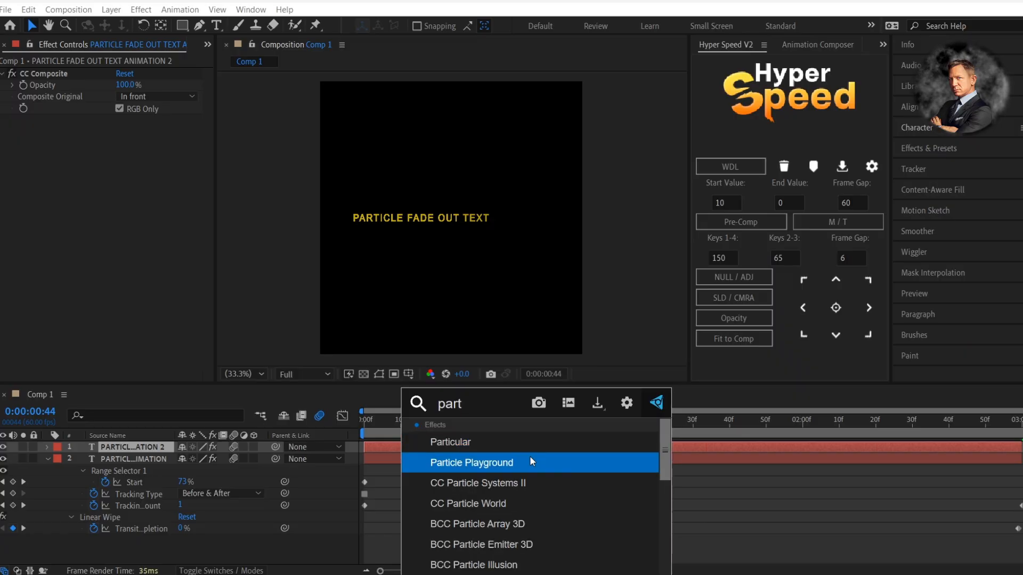
double_click(477, 483)
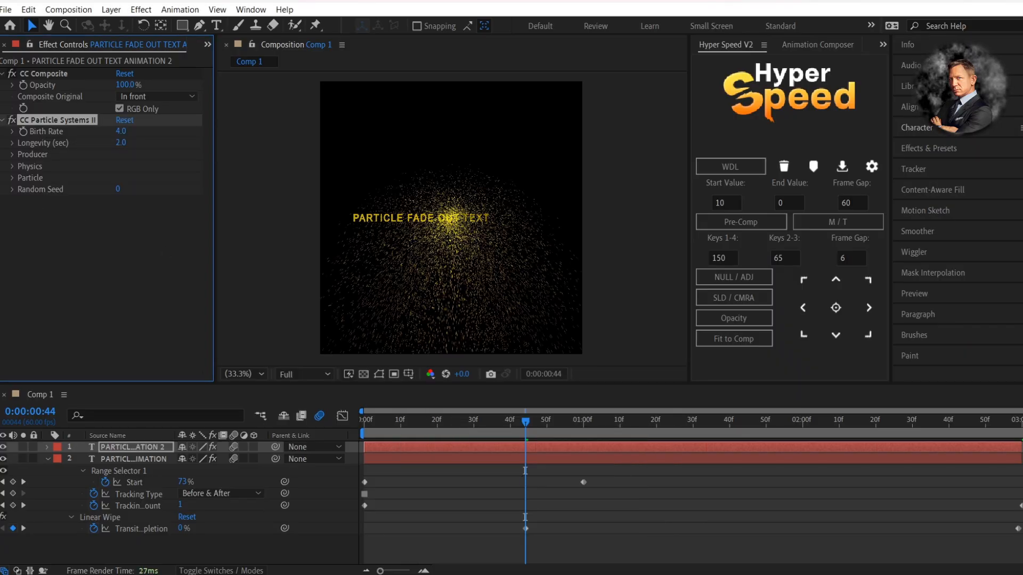
click(11, 143)
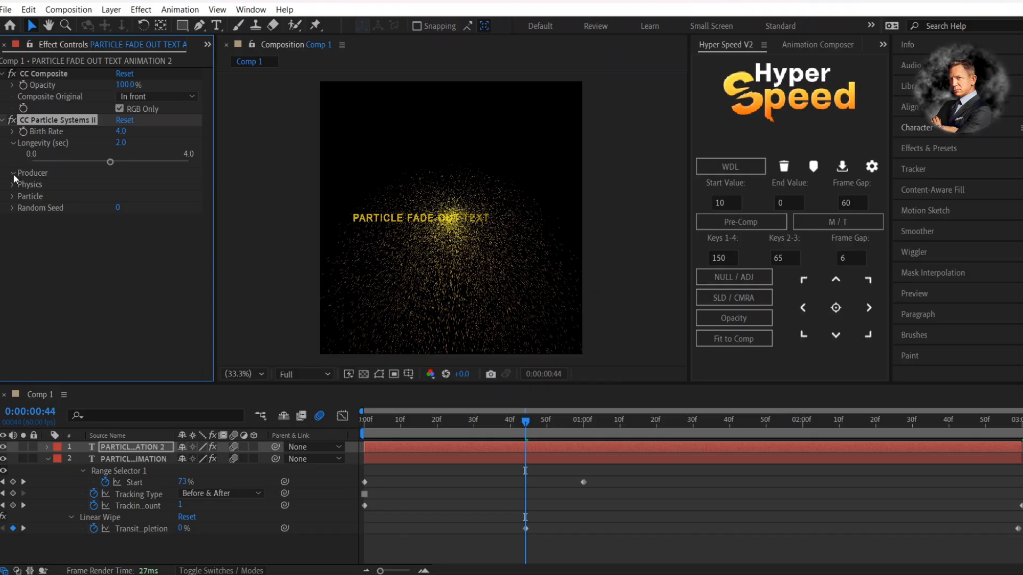
click(12, 172)
text(45)
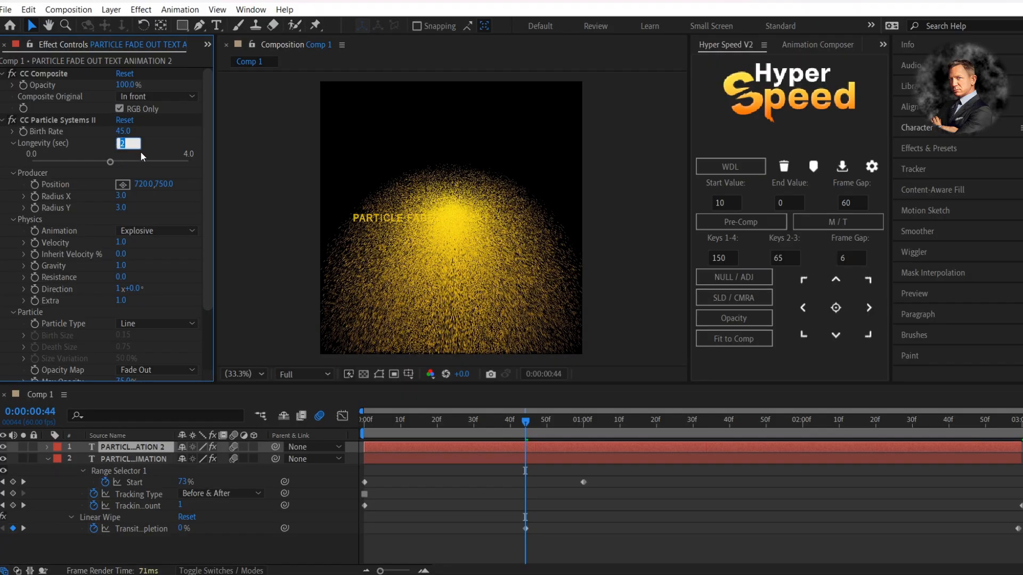
Set particle Longevity to 0.8 and keyframe the emitter Position X at 1440.
text(.8)
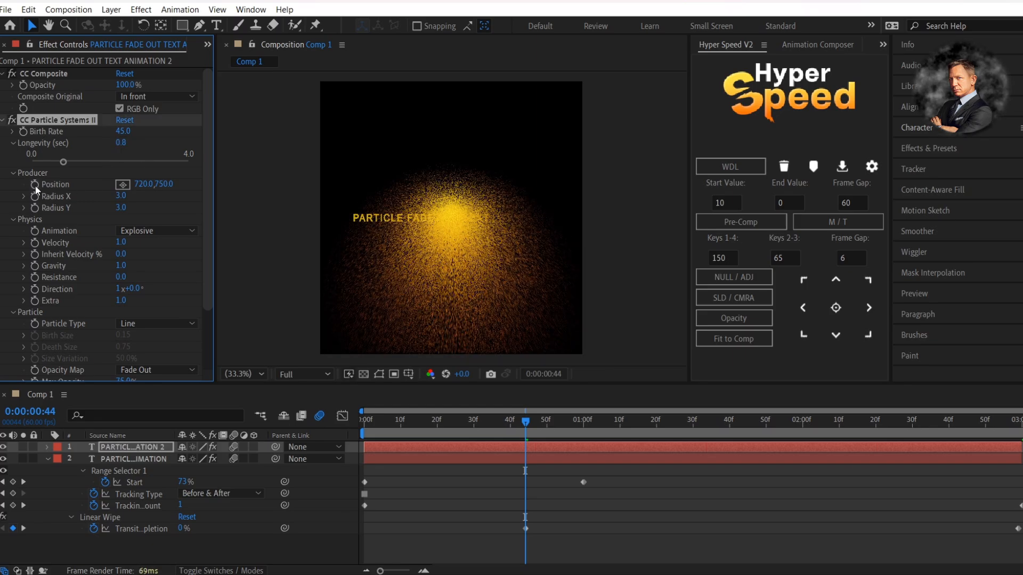
click(145, 184)
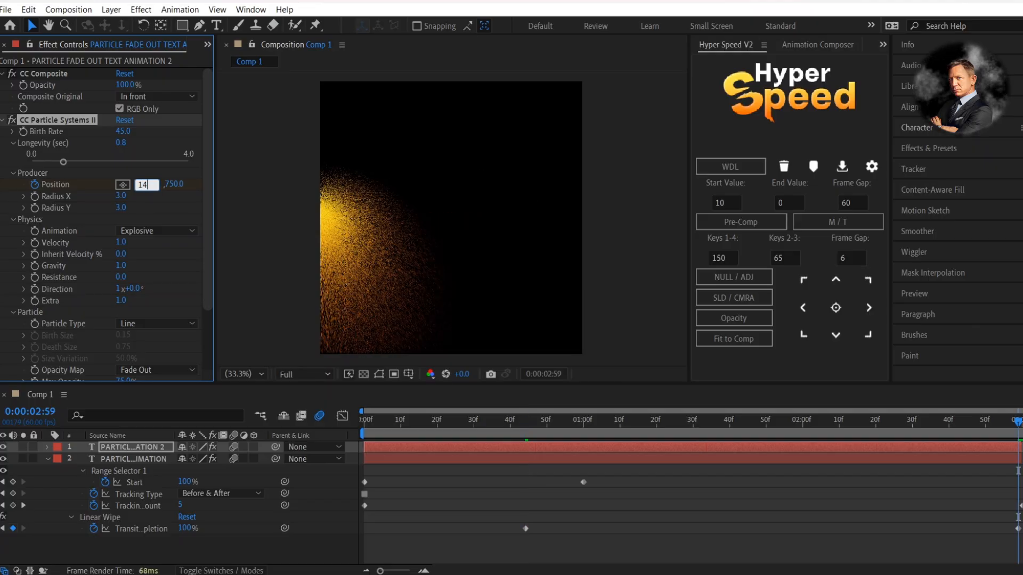
text(1440.0,750.0)
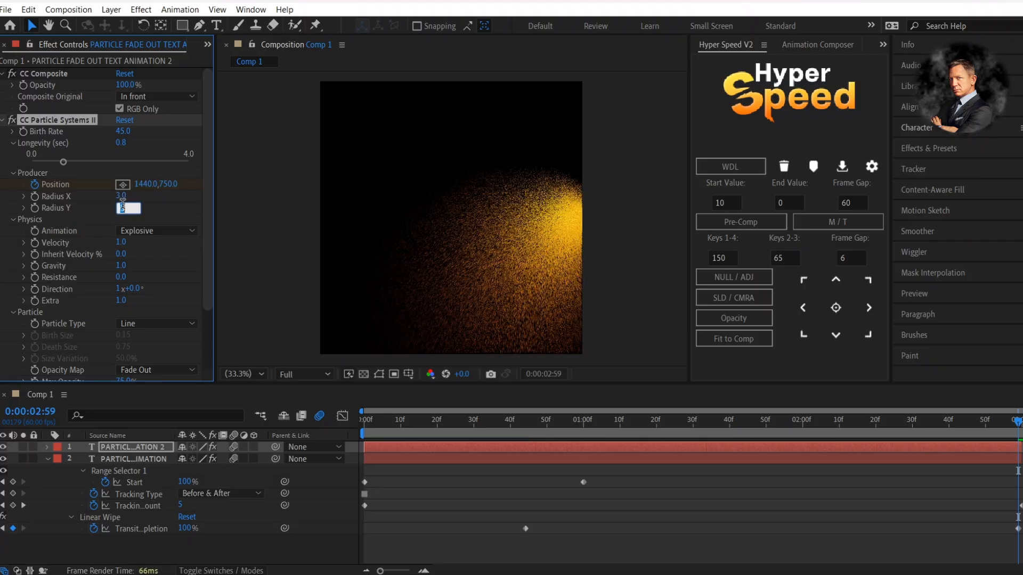
Use Fractal Explosive animation with velocity 0.5, gravity -0.5, resistance 8 and direction -250°.
click(156, 230)
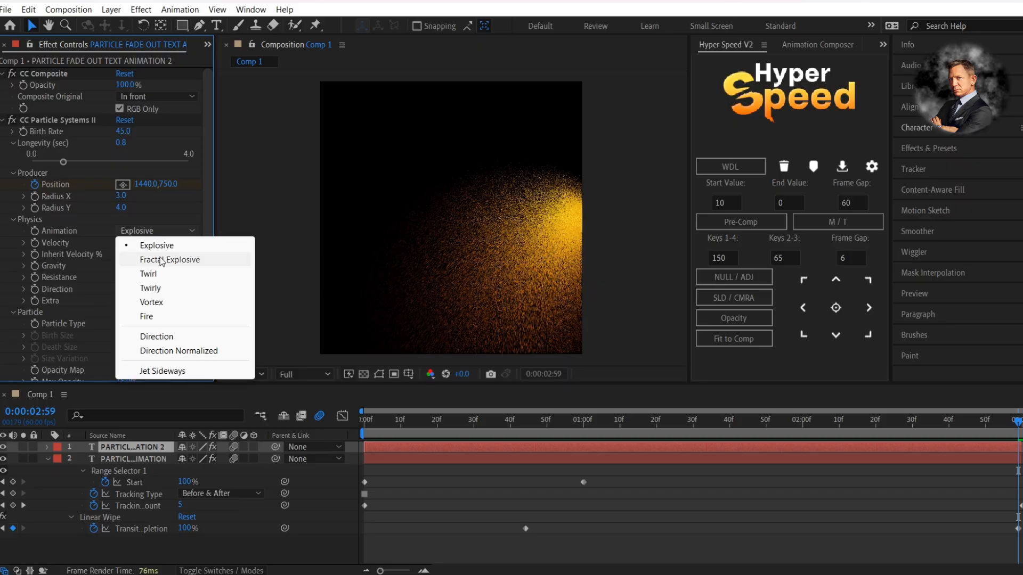
click(170, 259)
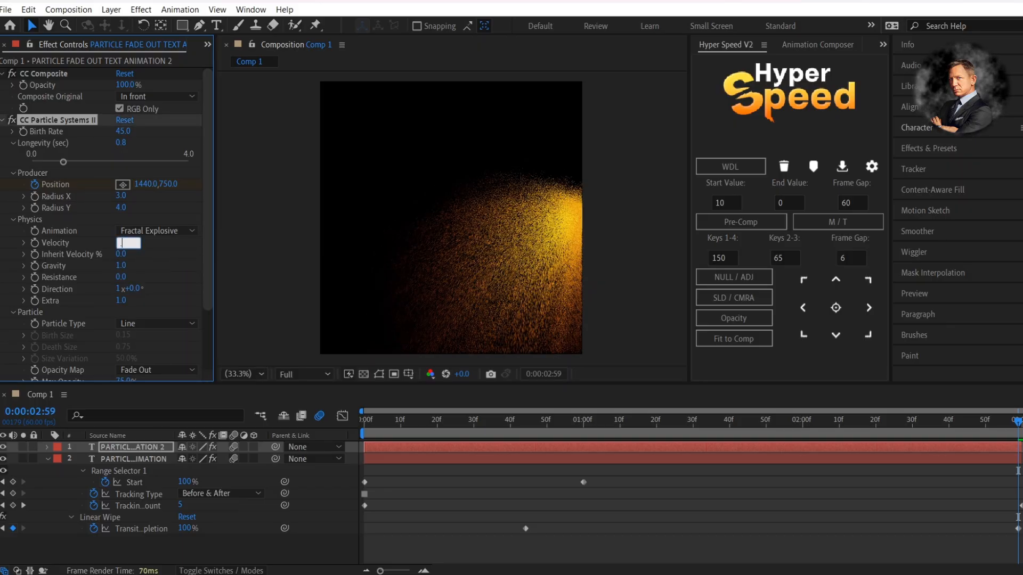
text(0.5)
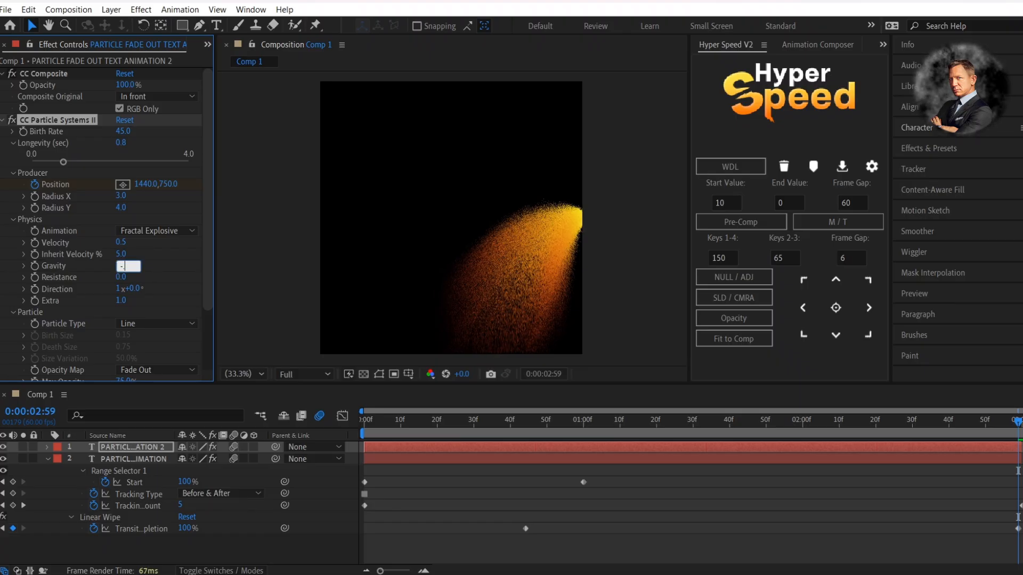
text(-0.5)
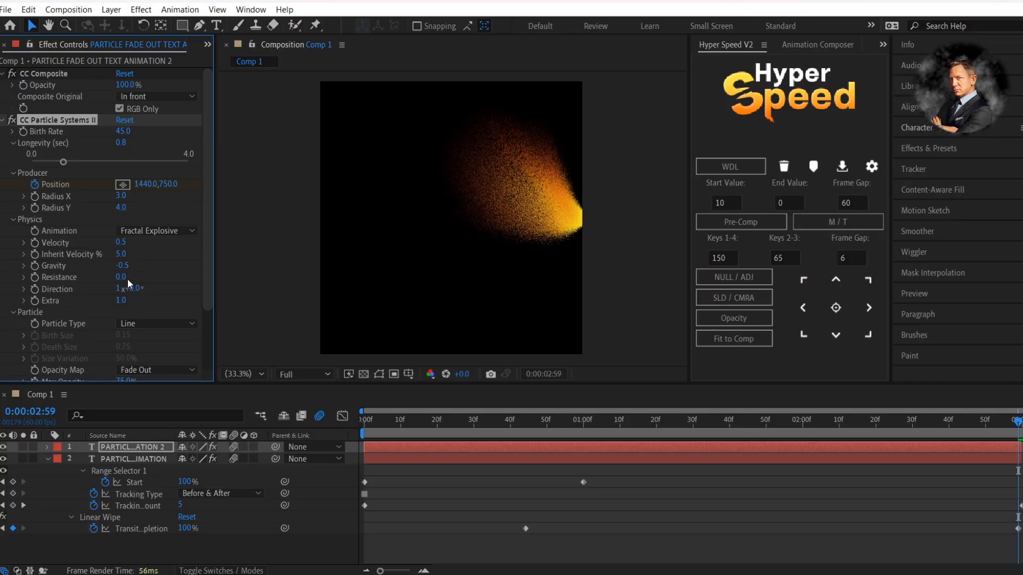
drag(121, 276, 128, 277)
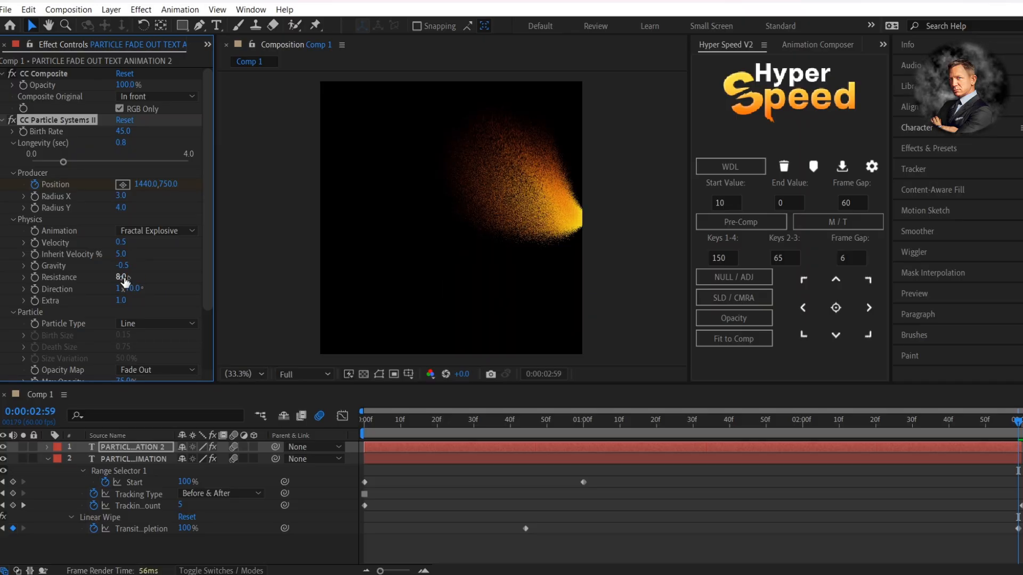
click(135, 289)
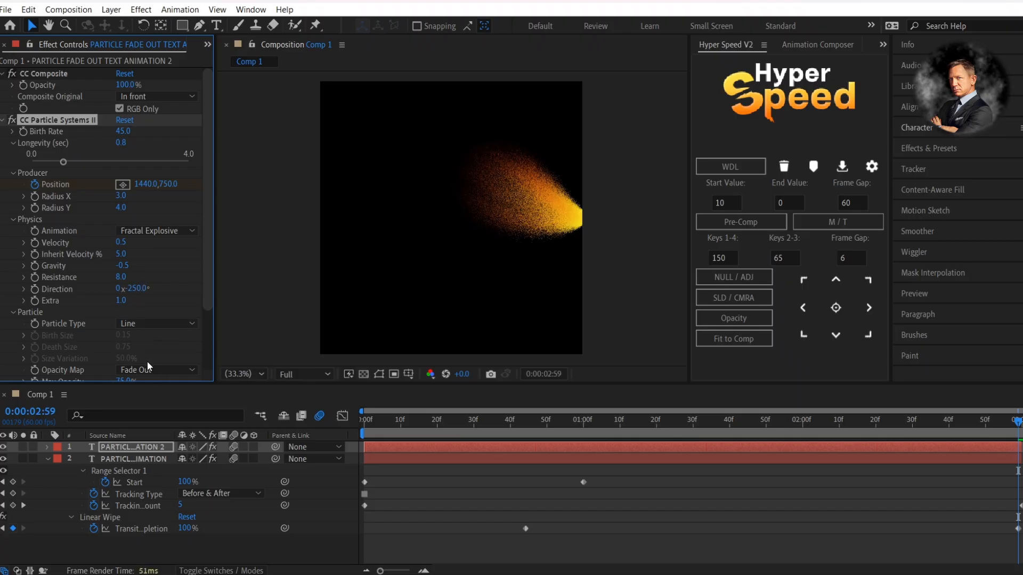
Set the particles' Max Opacity to 40% and collapse CC Particle Systems II.
scroll(down, 3)
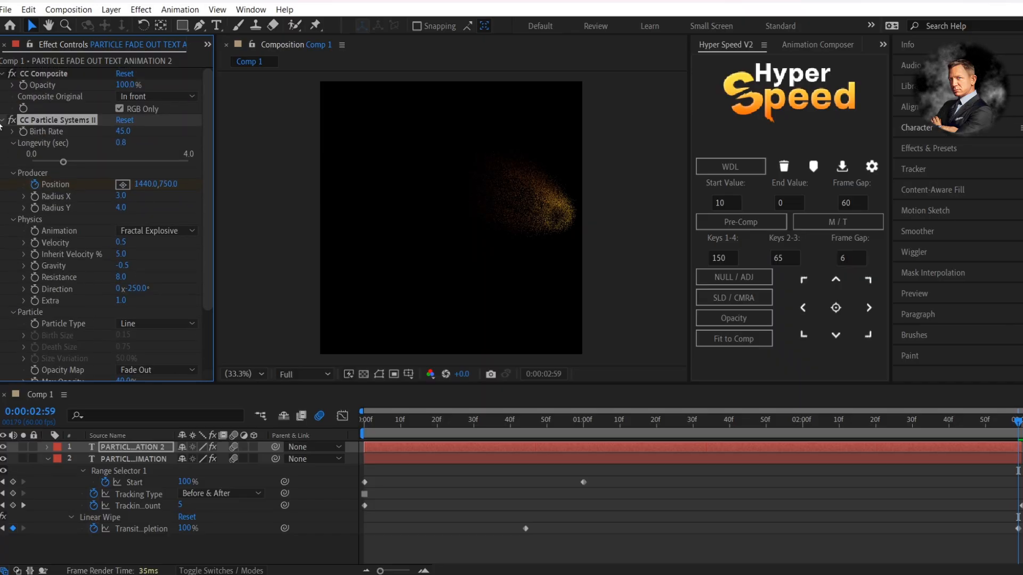
click(3, 120)
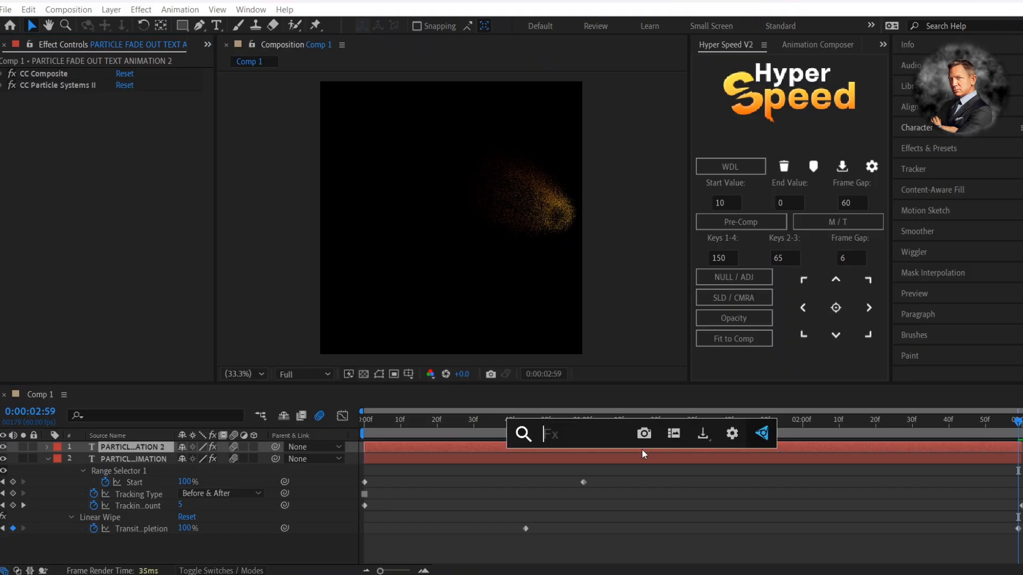
Apply Turbulent Displace to the particle layer with amount 3 and 24° evolution.
text(tur)
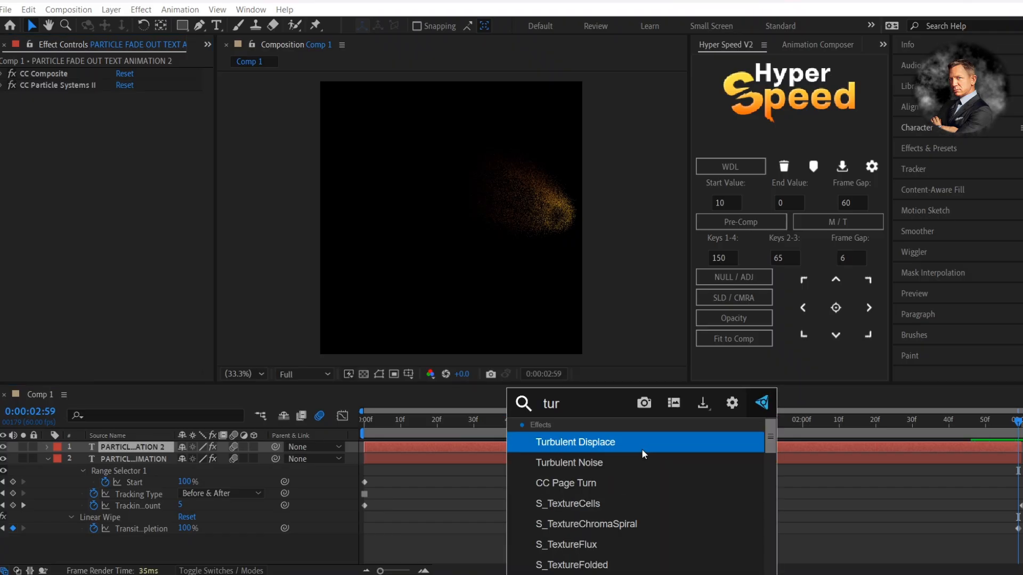
double_click(574, 442)
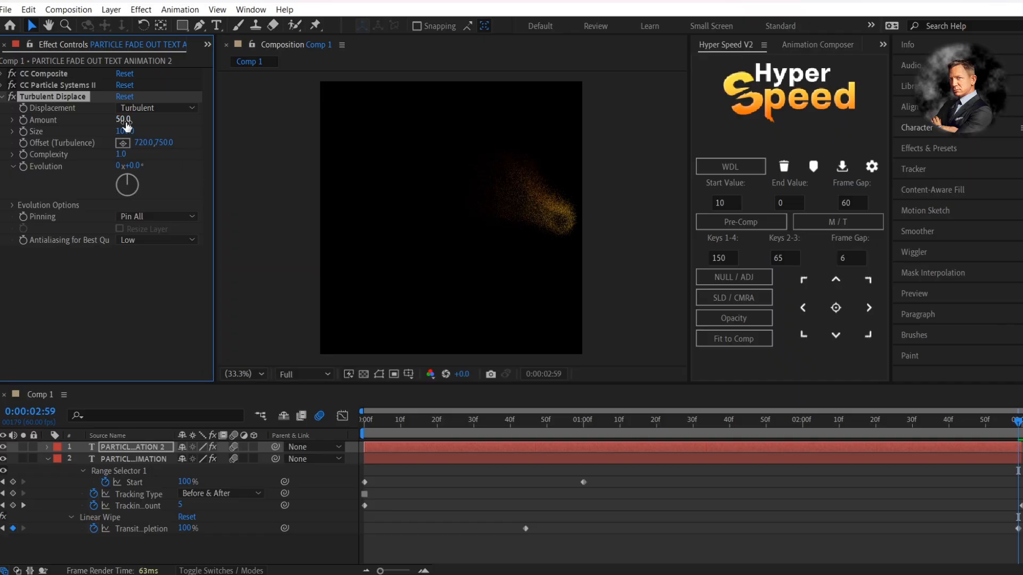
click(129, 154)
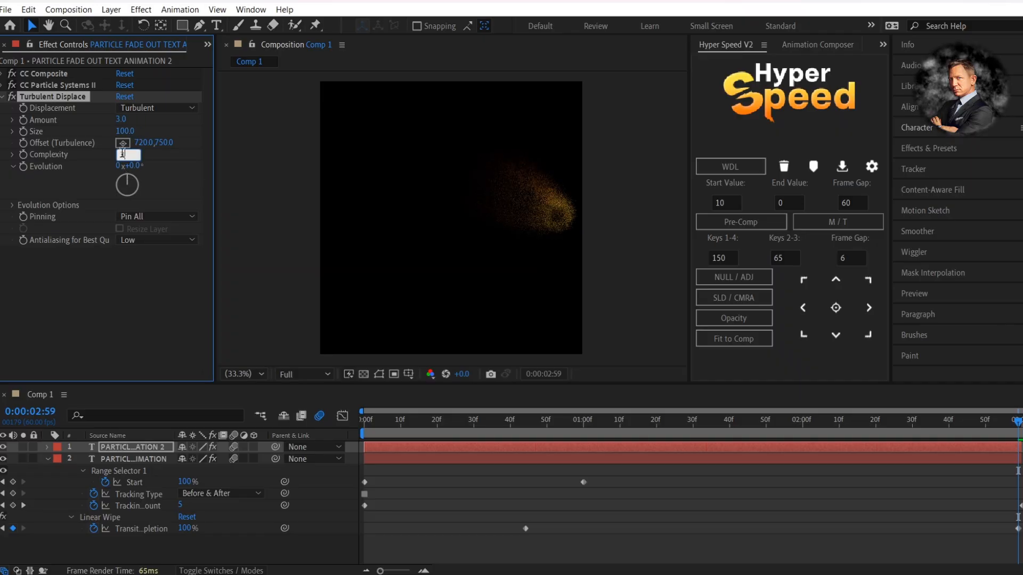
text(-3)
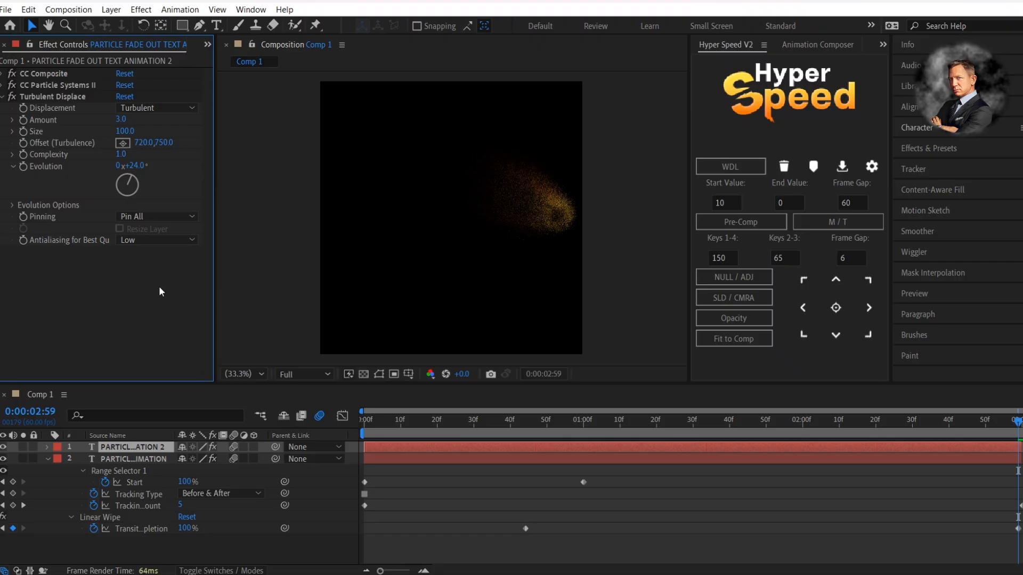
click(5, 96)
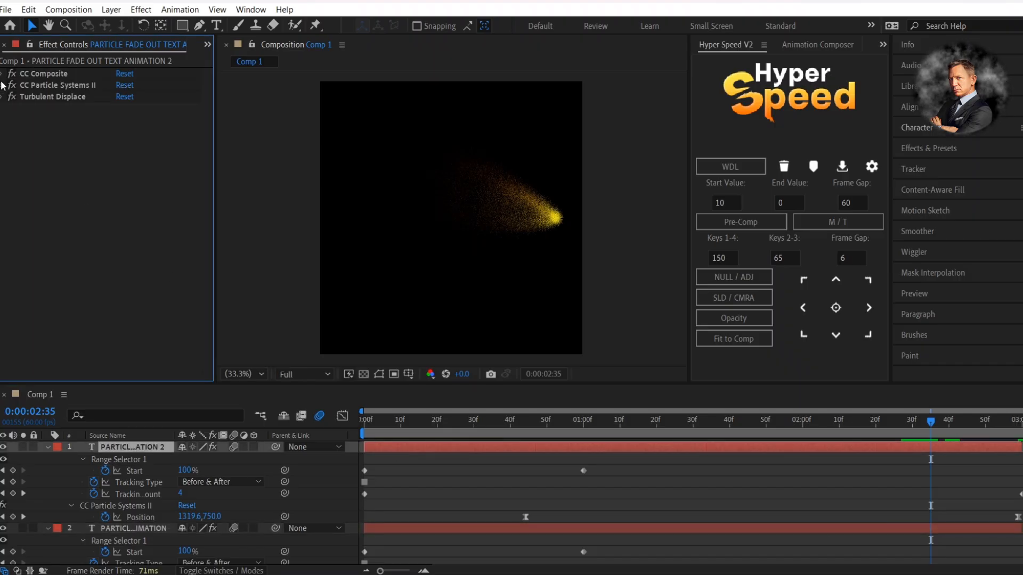
Expand CC Particle Systems II to keyframe the emitter position alongside the wipe.
click(4, 85)
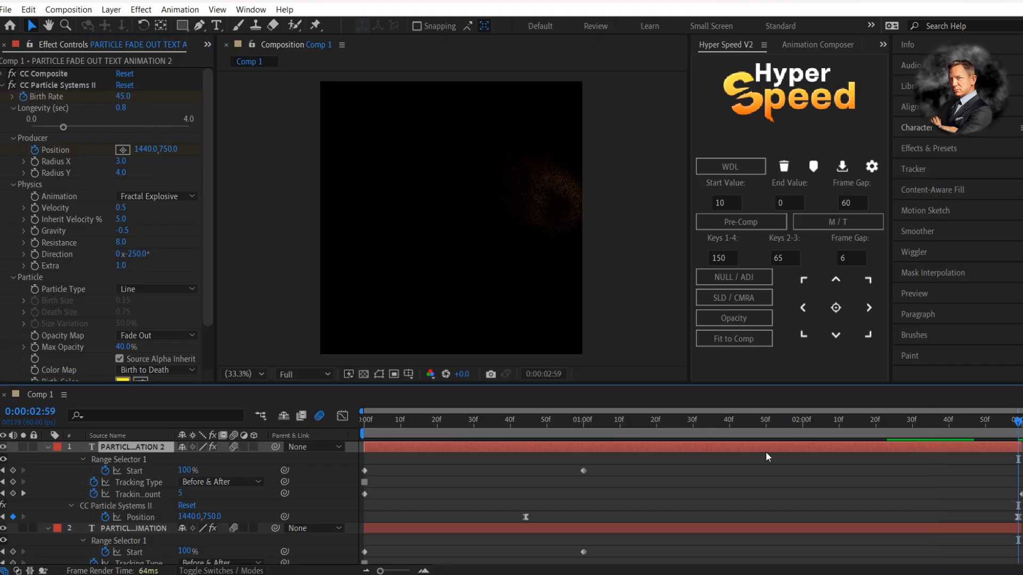
Adjust the particle Color Map and yellow Birth Color settings.
click(124, 96)
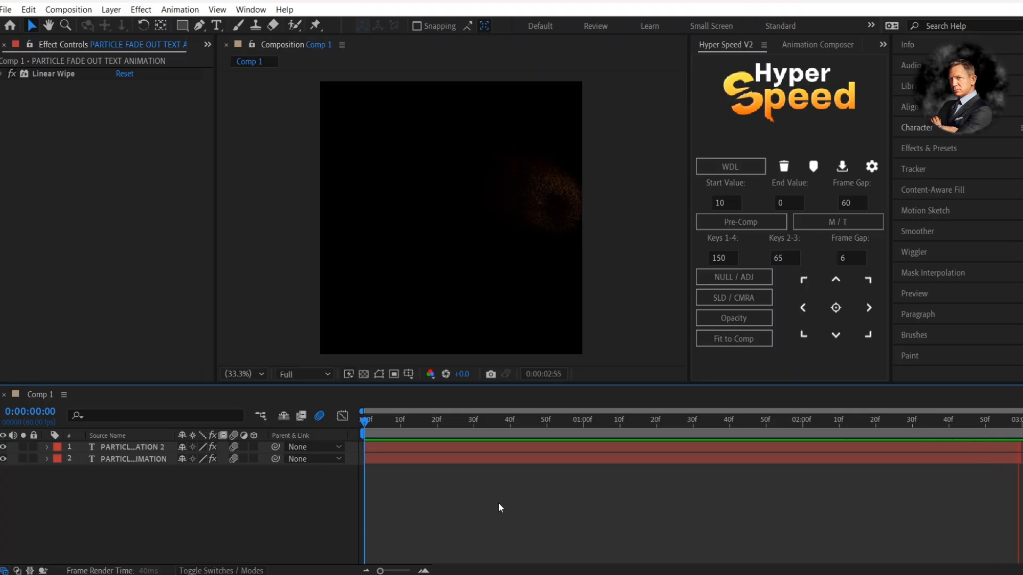
Return the playhead to 0 and preview the particle fade-out animation.
click(790, 421)
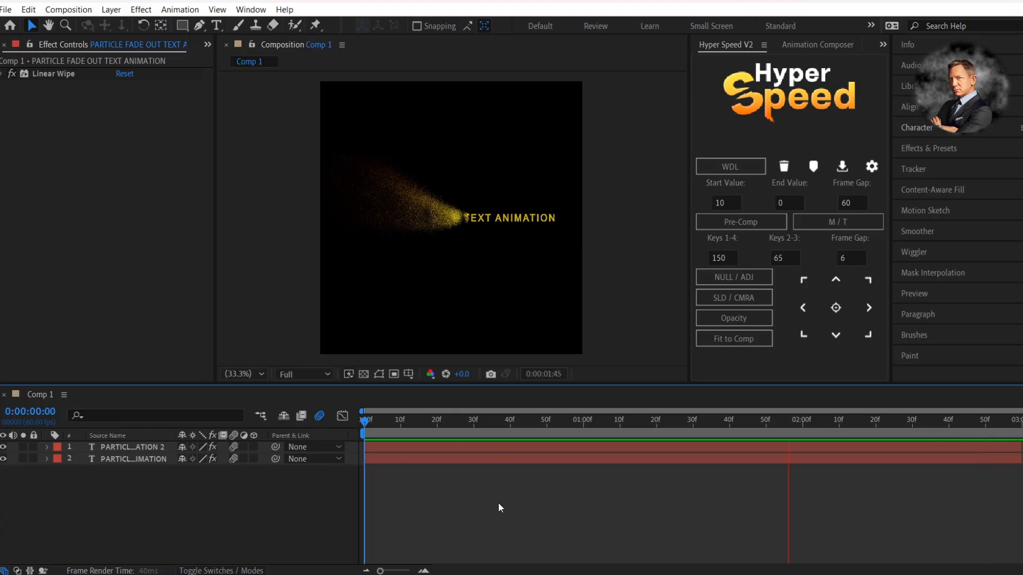